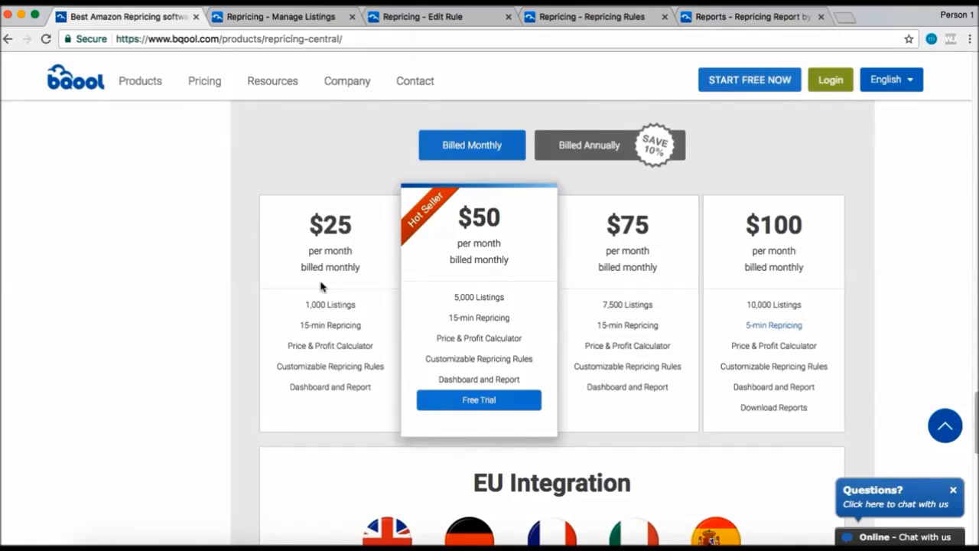
mouse_move(322, 290)
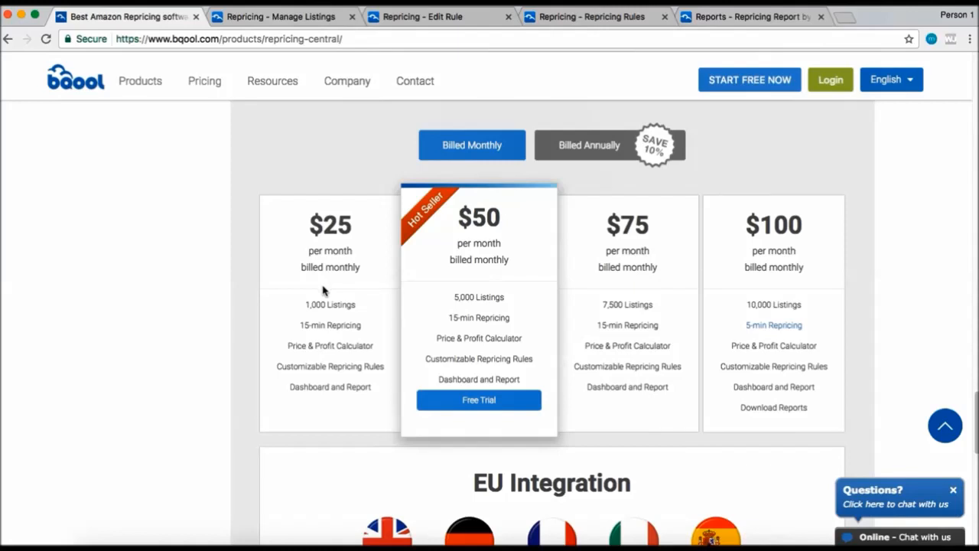
mouse_move(337, 317)
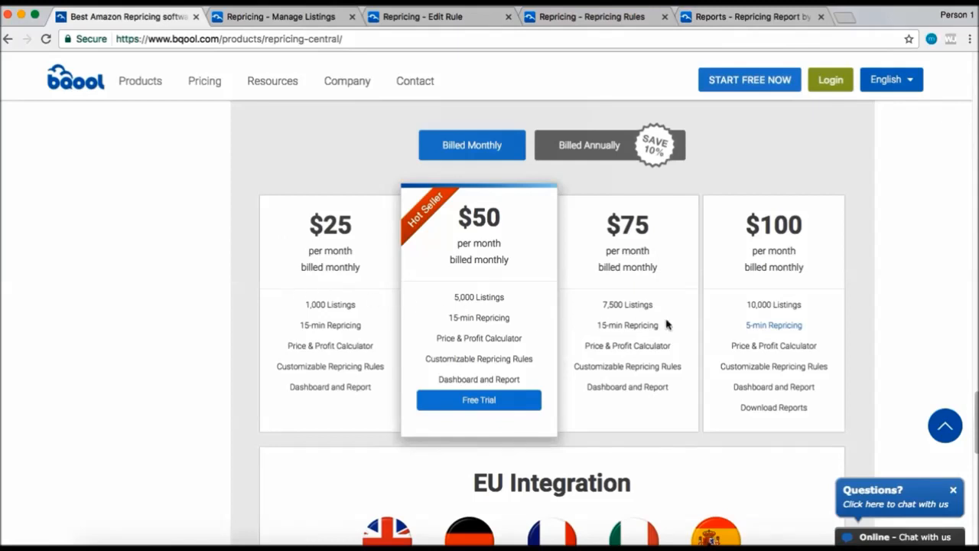
mouse_move(757, 338)
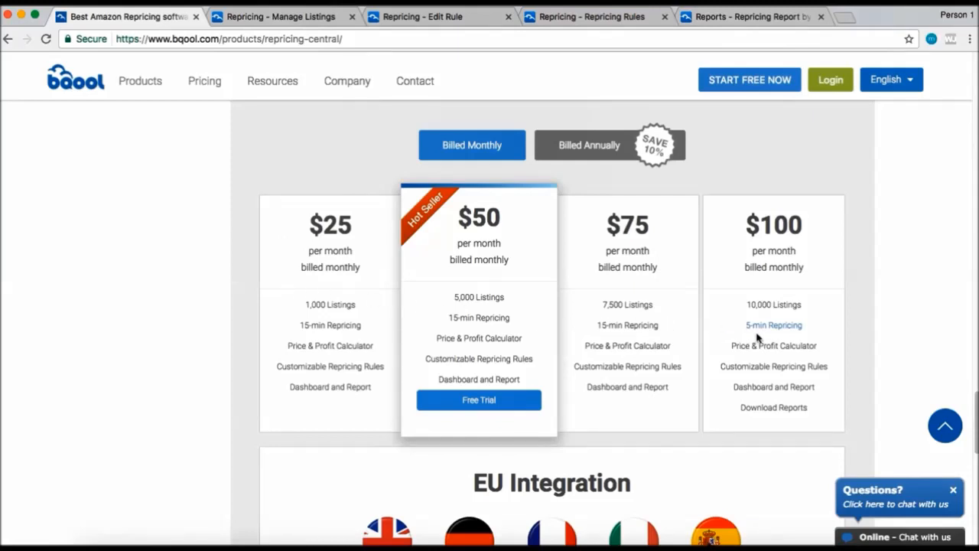
mouse_move(795, 193)
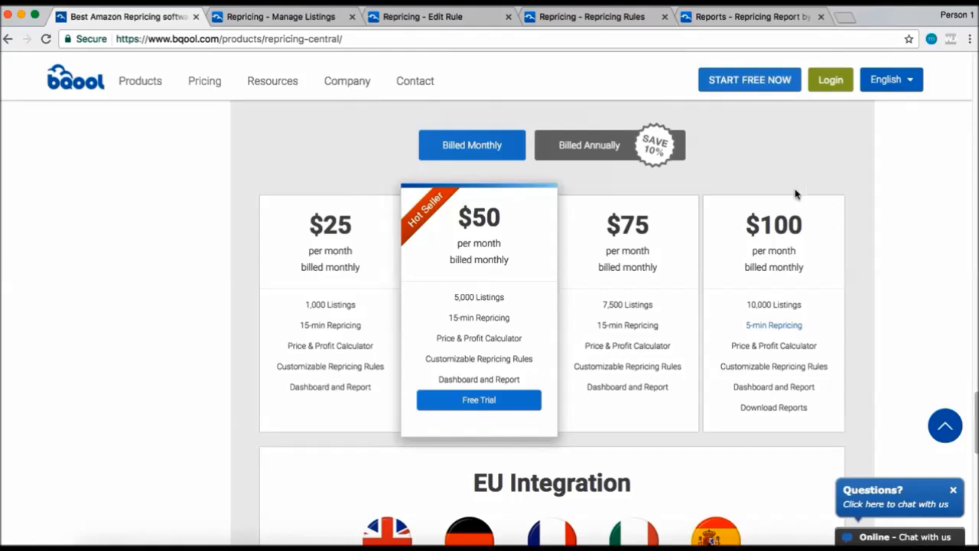
mouse_move(815, 286)
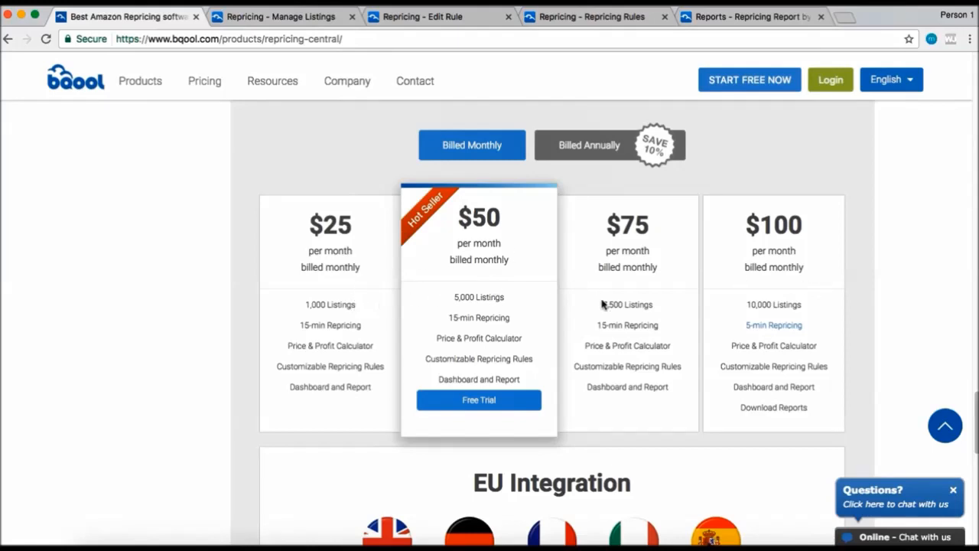
mouse_move(743, 313)
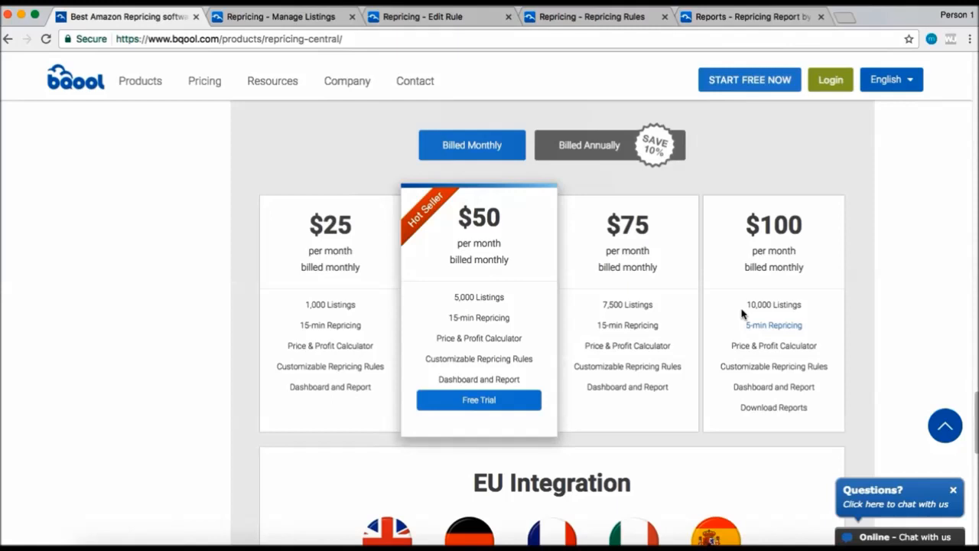
mouse_move(507, 302)
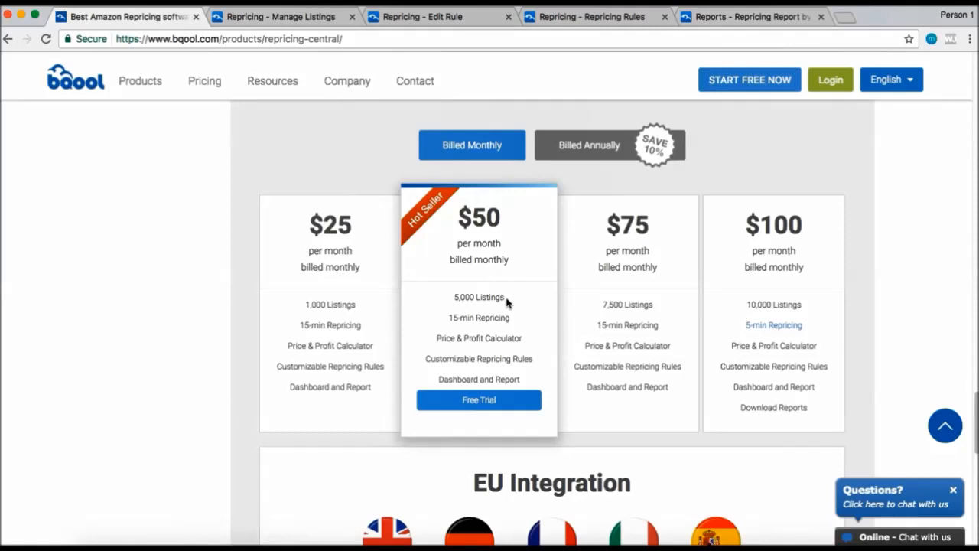
mouse_move(523, 286)
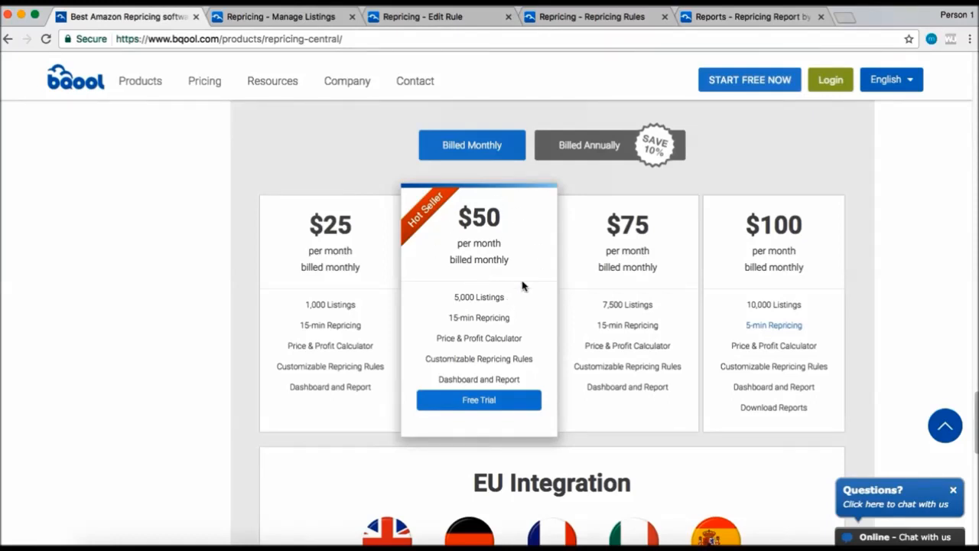
- Switch to the Repricing - Manage Listings tab showing three Amazon US Group 1 listings
click(281, 16)
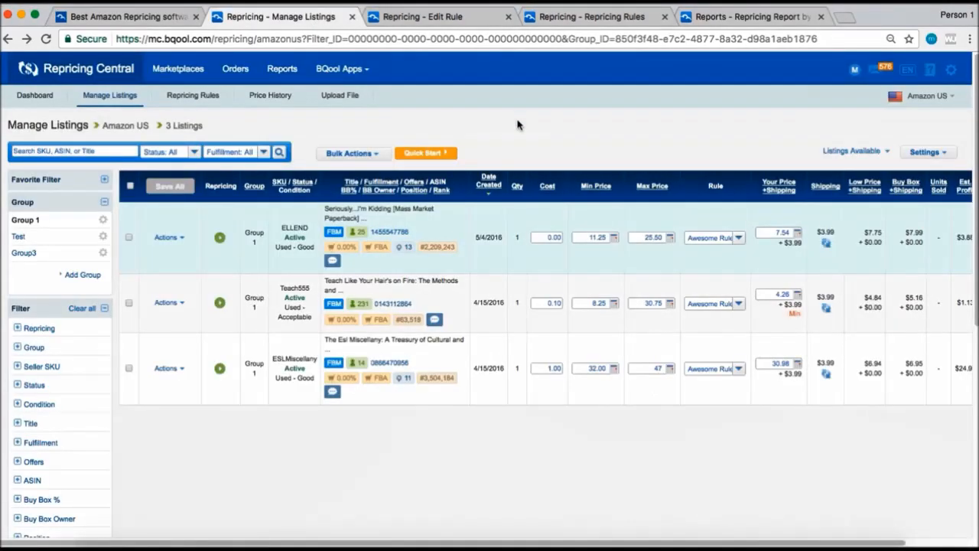
mouse_move(350, 263)
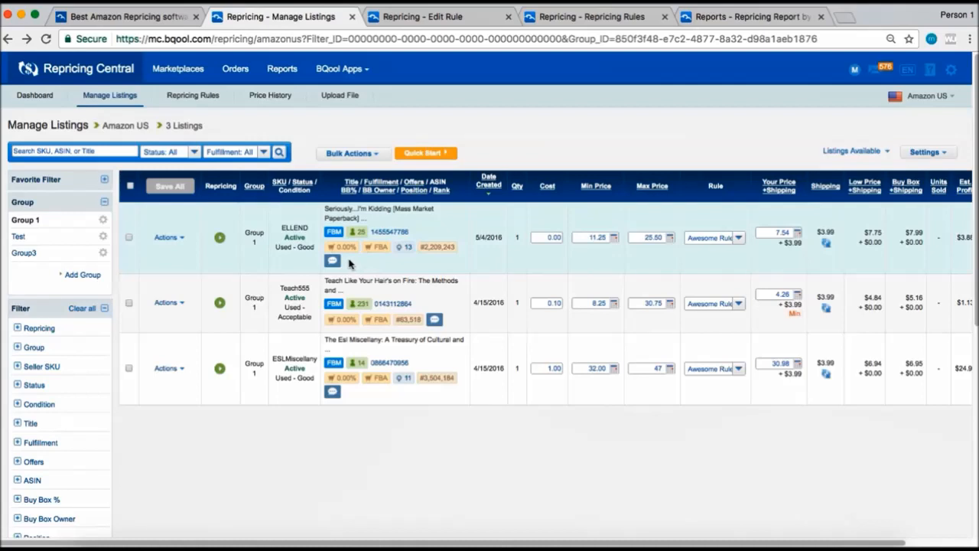
mouse_move(342, 247)
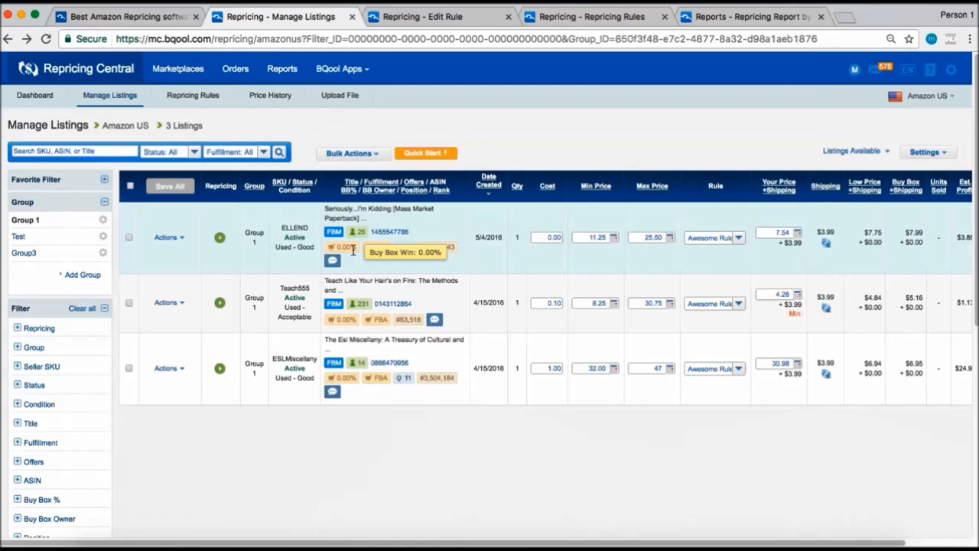
mouse_move(379, 263)
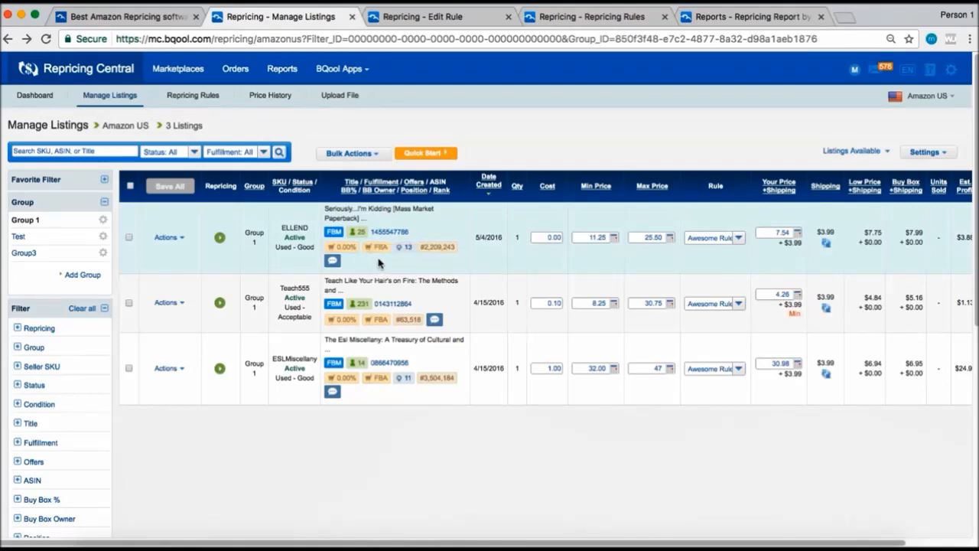
mouse_move(405, 262)
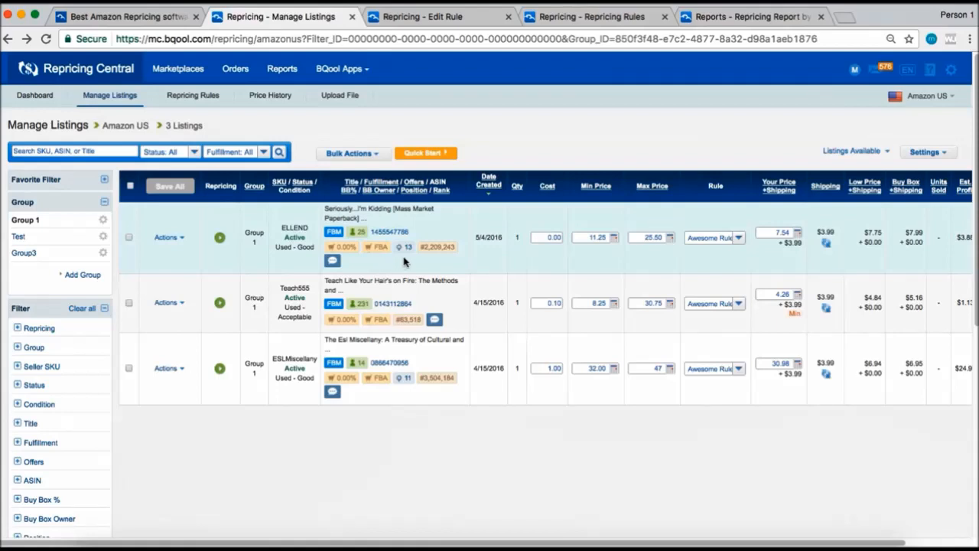
mouse_move(442, 263)
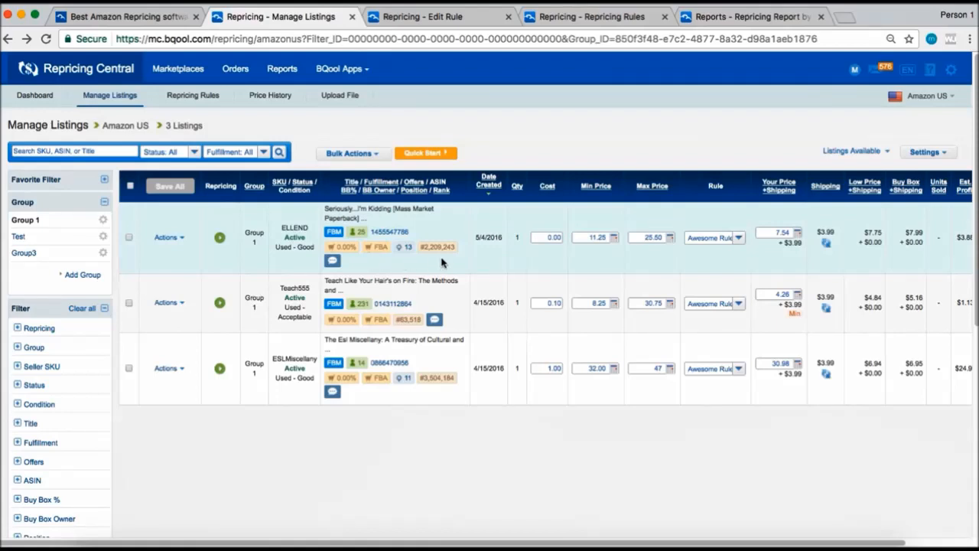
mouse_move(231, 279)
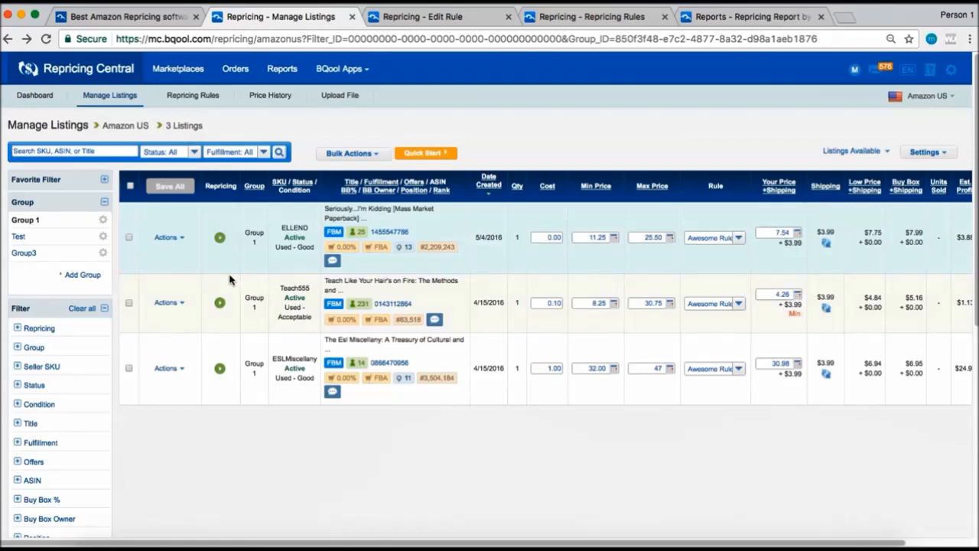
click(220, 237)
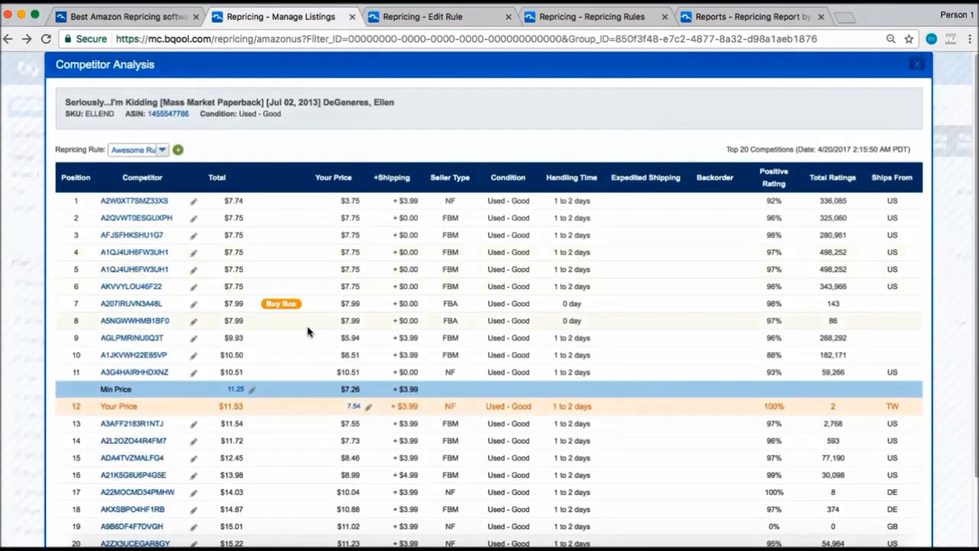
mouse_move(310, 331)
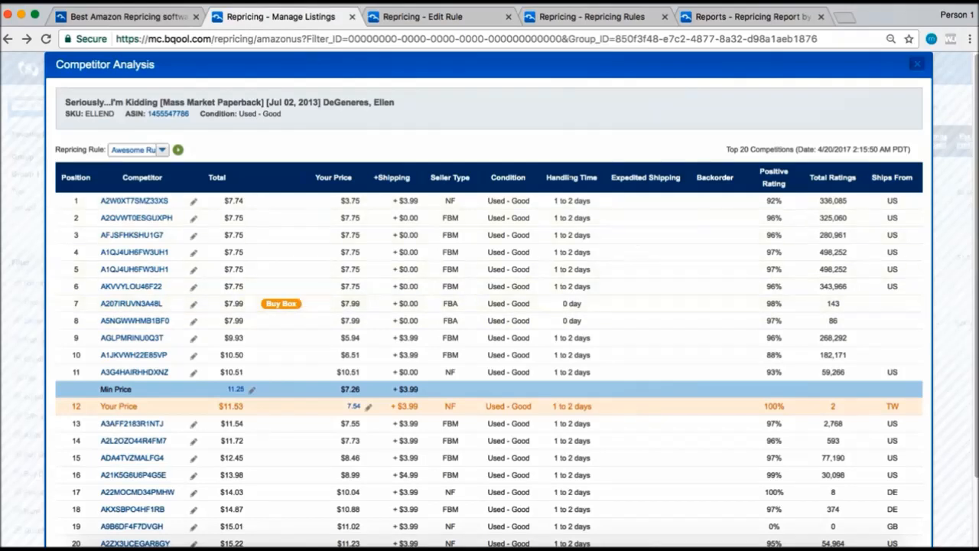
mouse_move(716, 199)
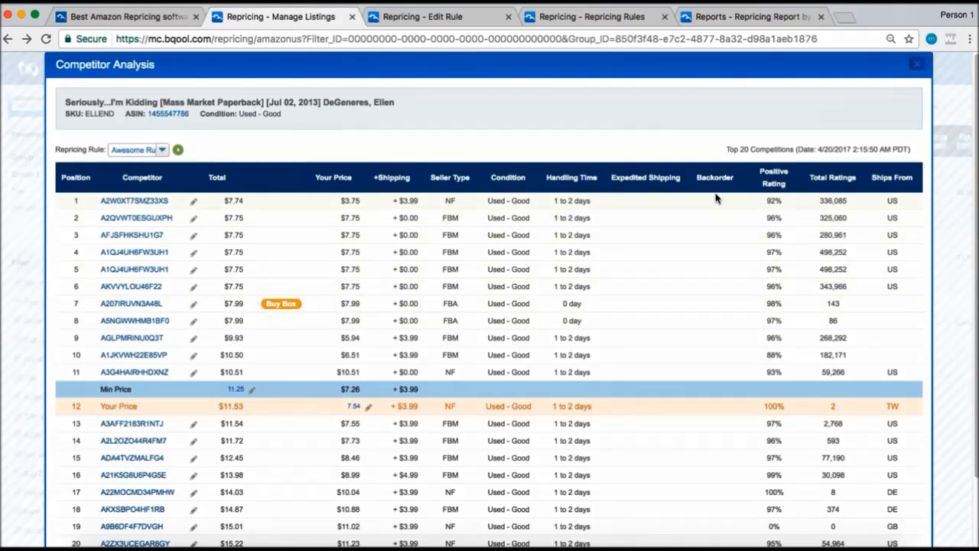
mouse_move(916, 68)
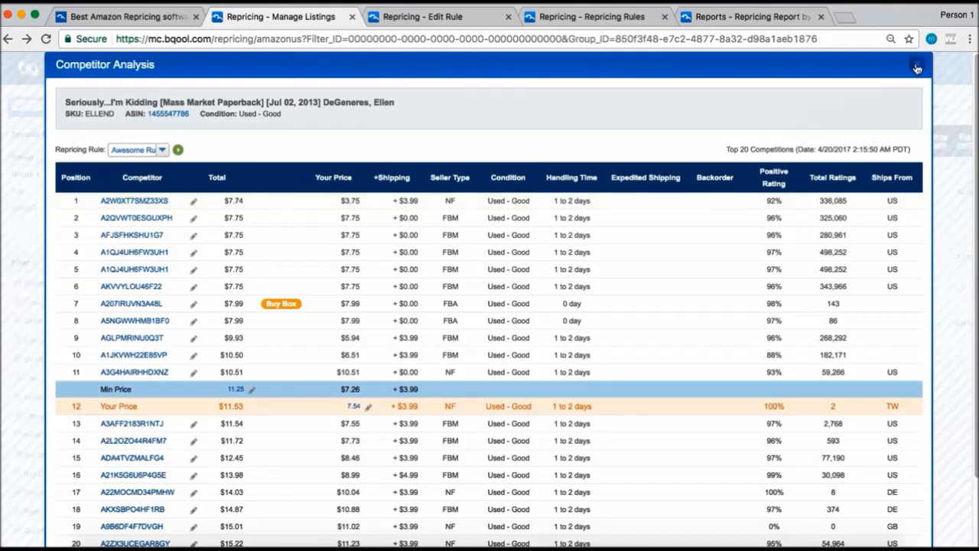
click(913, 66)
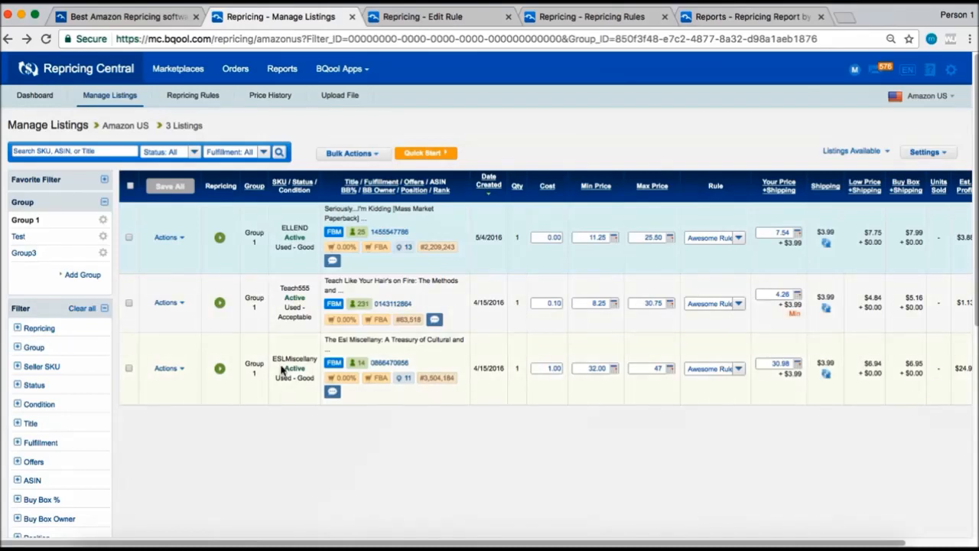
mouse_move(908, 175)
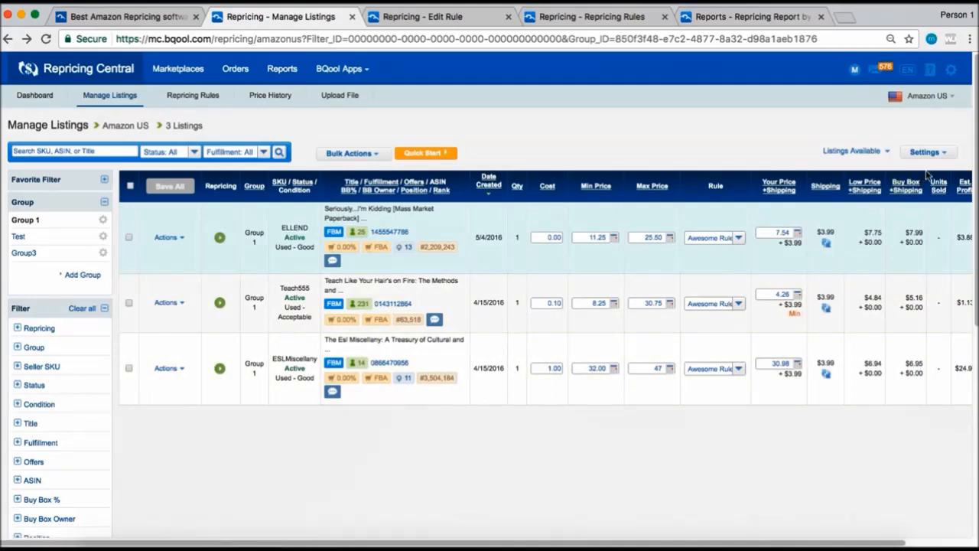
- Choose General from the Settings dropdown to show the defaults for new listings
click(927, 151)
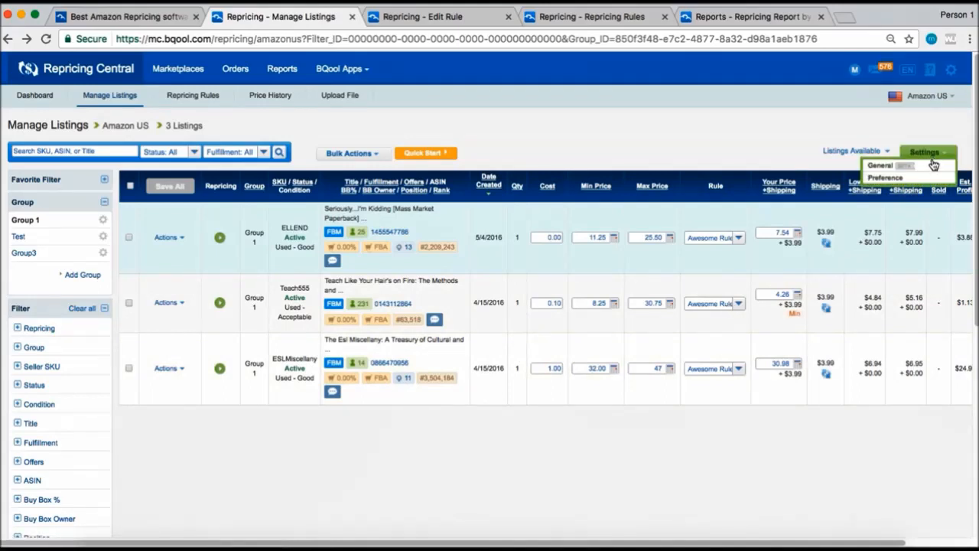
click(878, 165)
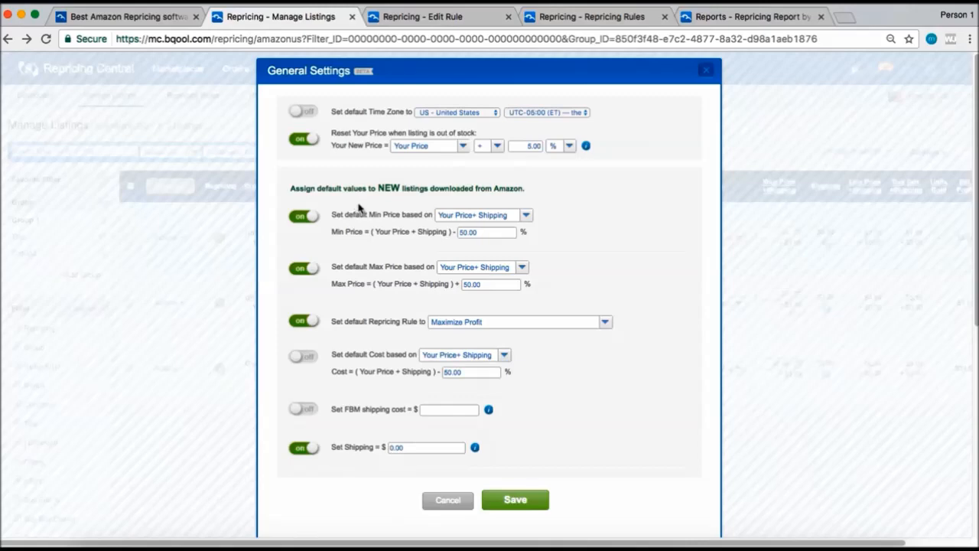
mouse_move(365, 224)
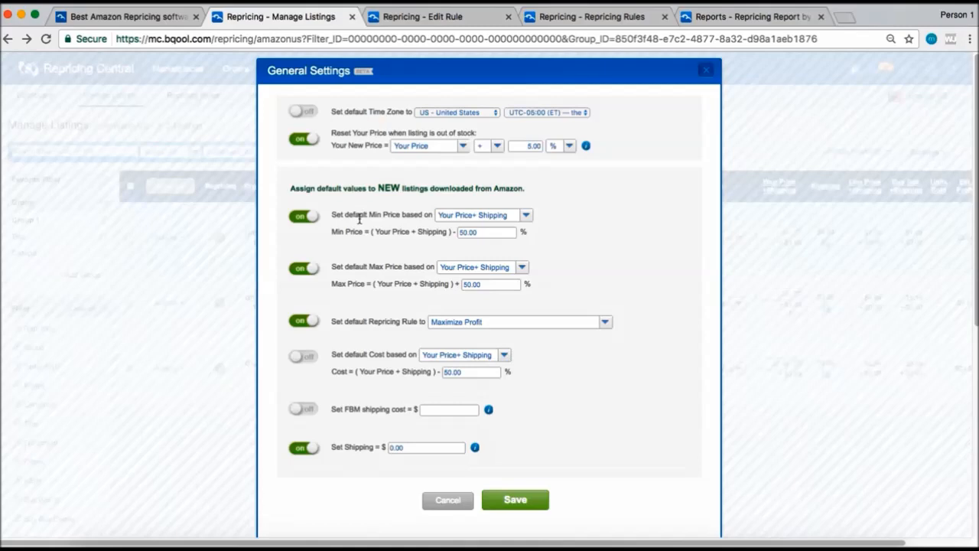
mouse_move(389, 307)
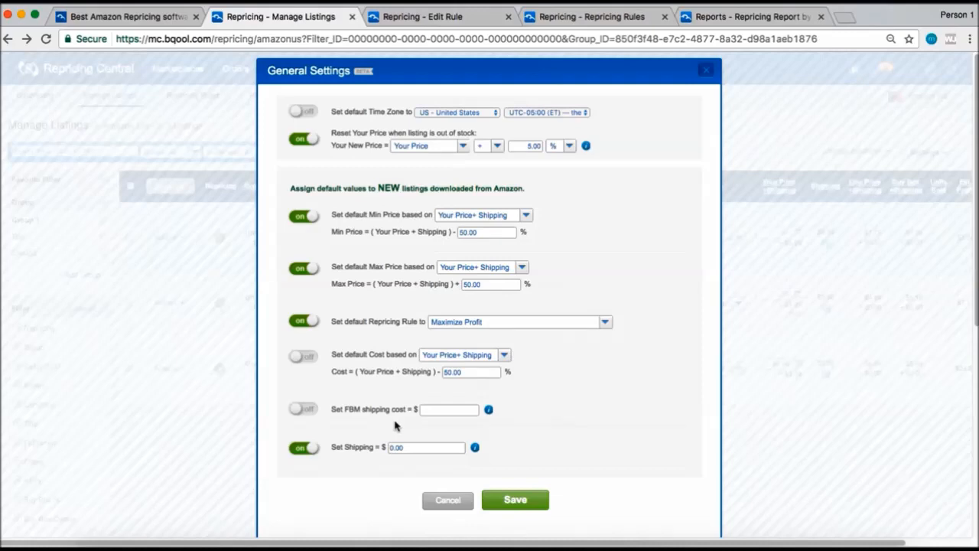
mouse_move(367, 452)
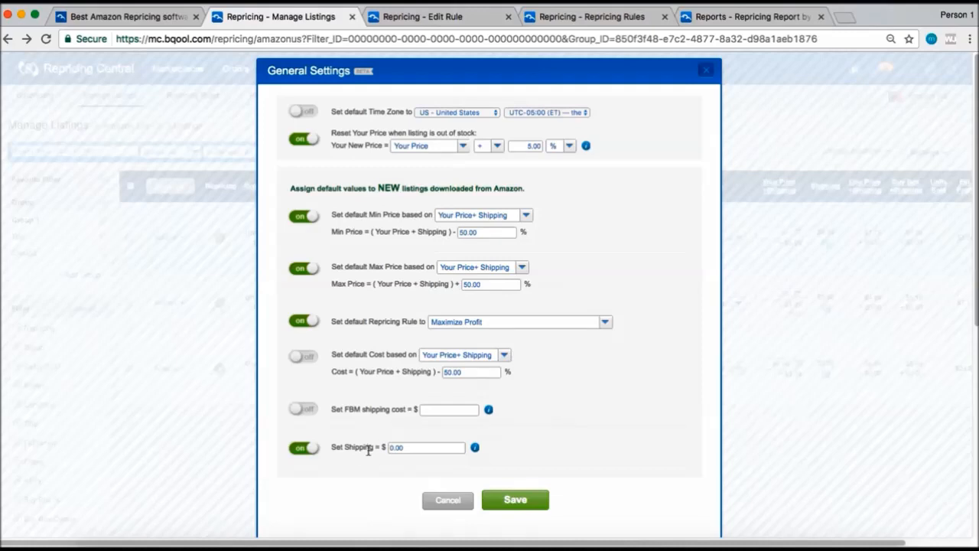
mouse_move(367, 459)
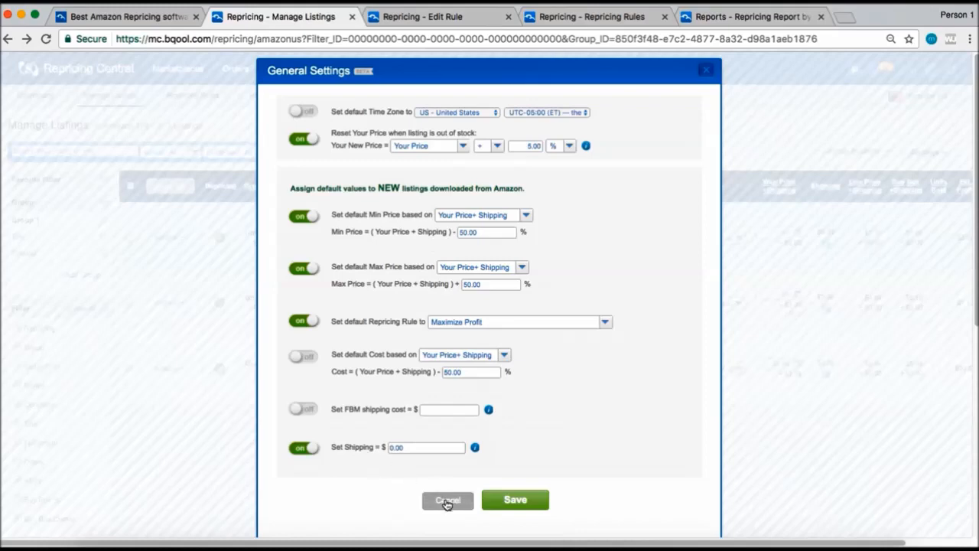
- Cancel the General Settings dialog, leaving the defaults unchanged
click(447, 500)
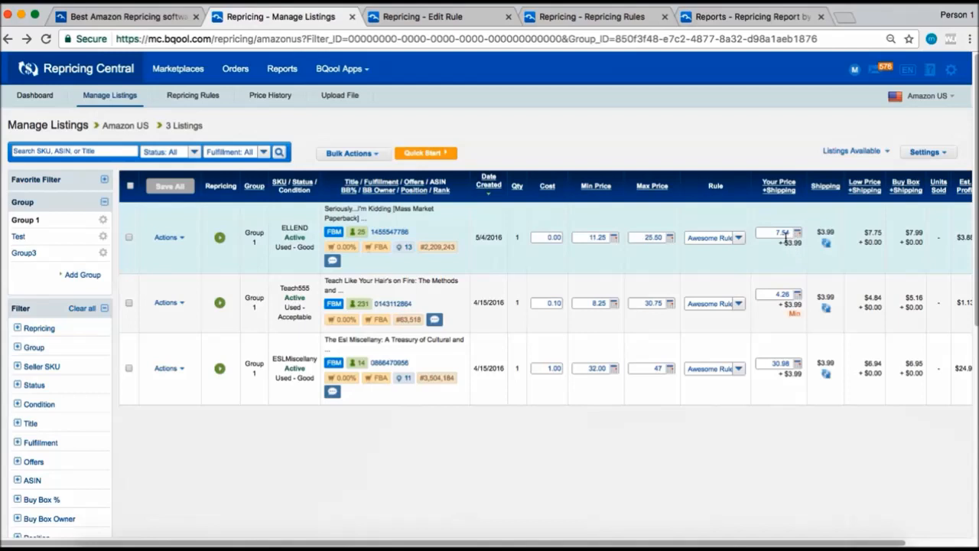
mouse_move(795, 247)
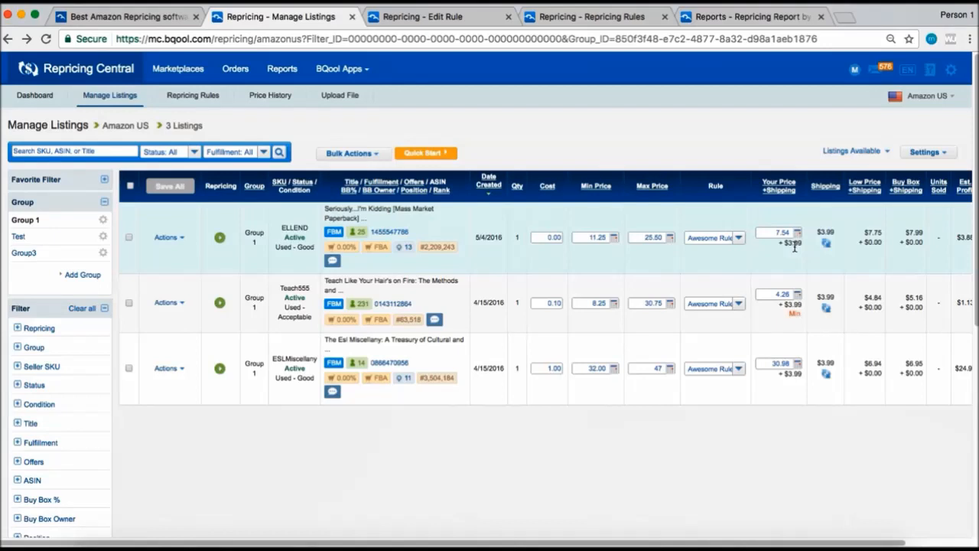
mouse_move(807, 247)
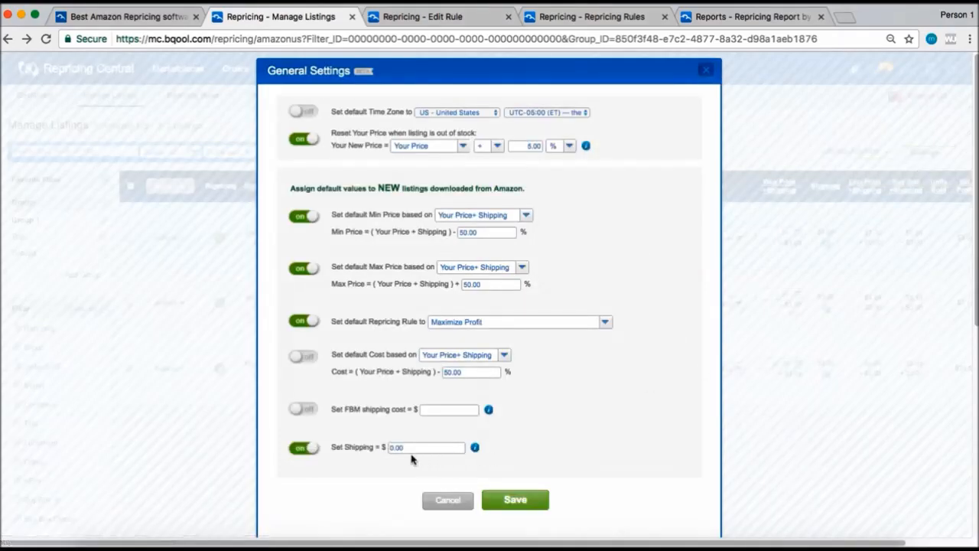
mouse_move(443, 459)
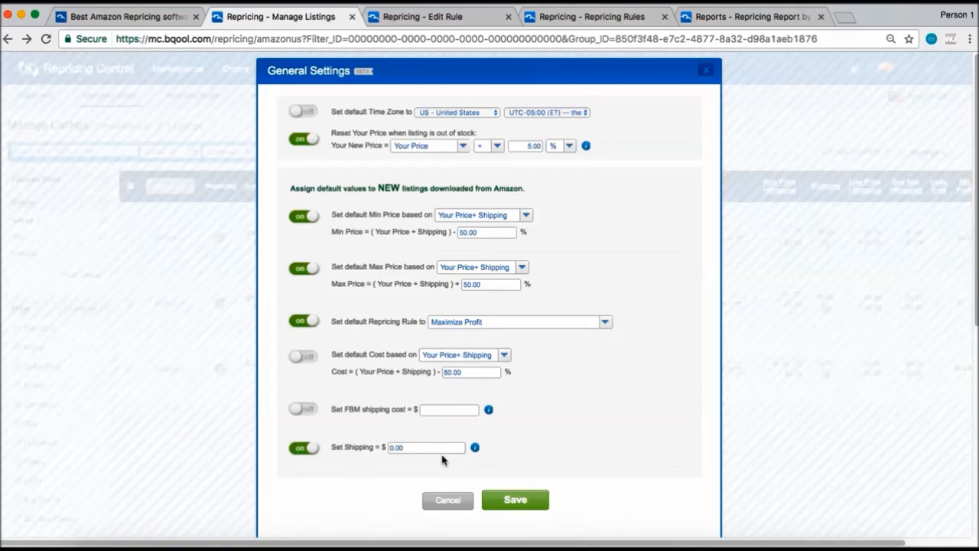
- Switch to the Repricing - Edit Rule tab for Awesome Rule
click(440, 16)
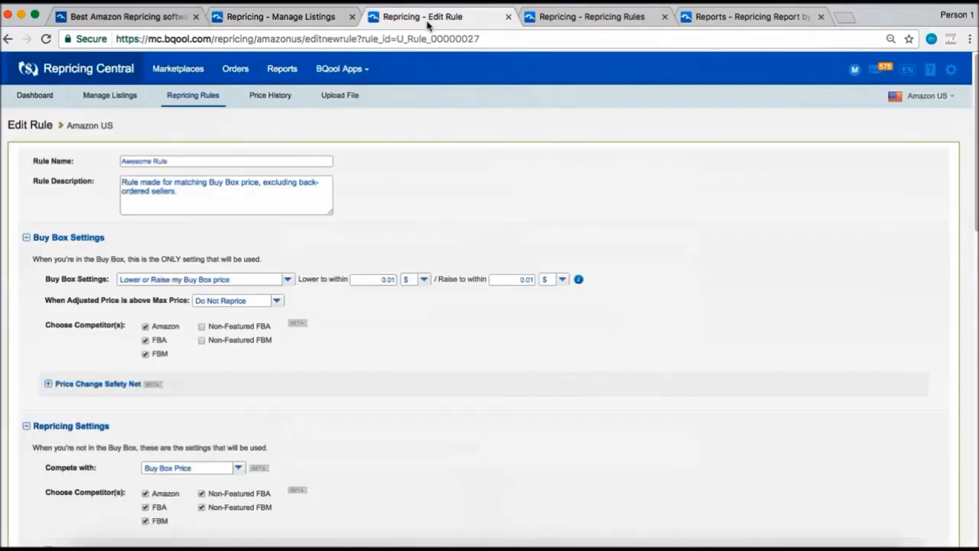
scroll(down, 3)
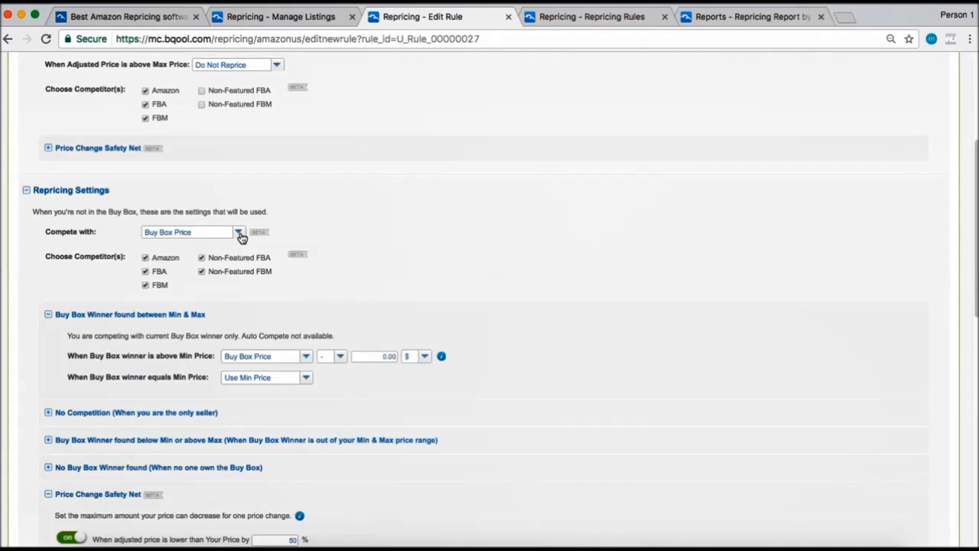
click(240, 233)
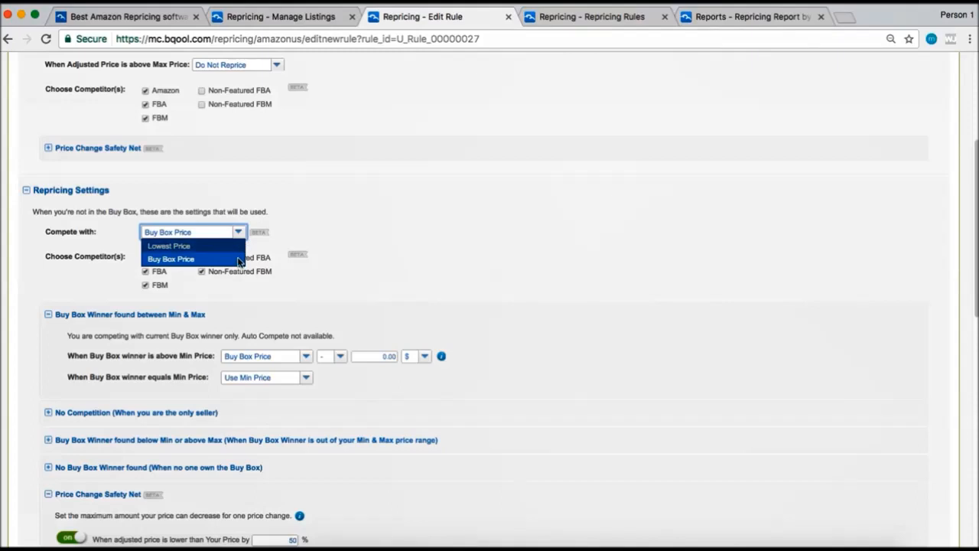
click(171, 259)
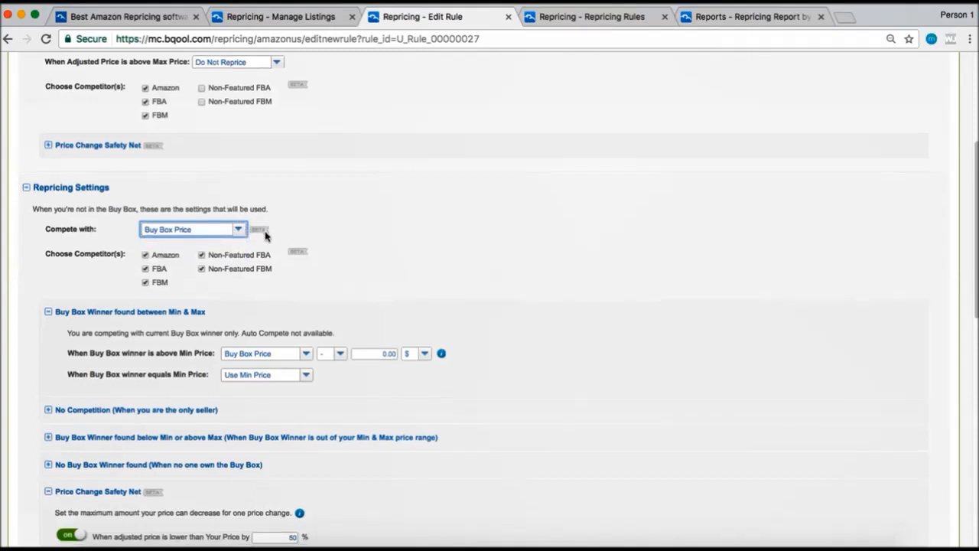
scroll(down, 3)
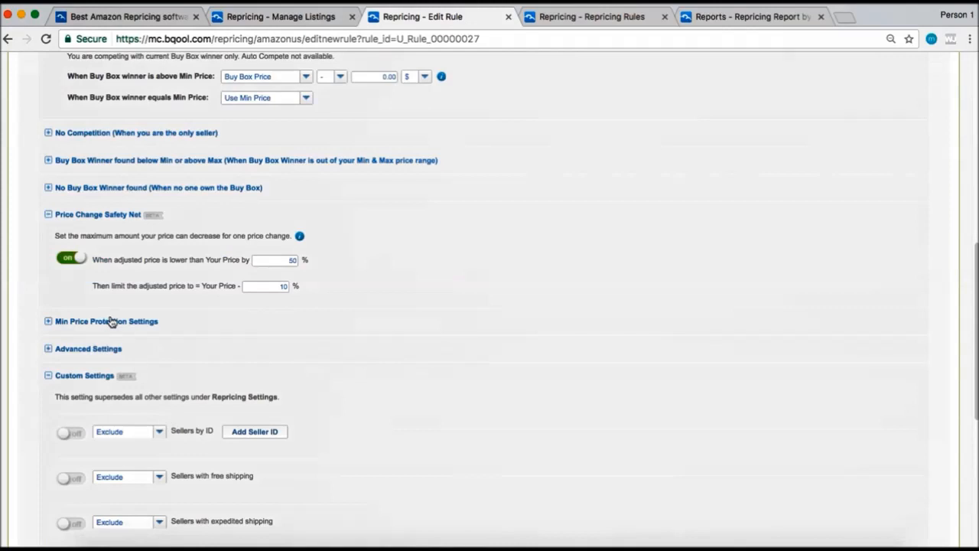
mouse_move(206, 299)
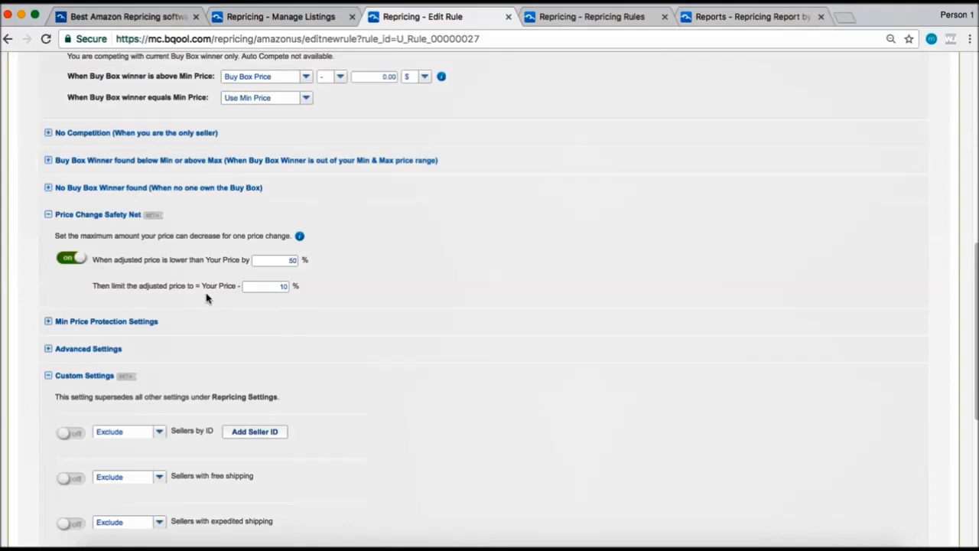
- Set Awesome Rule's competing item condition to Used and tick the Good condition checkbox
scroll(down, 3)
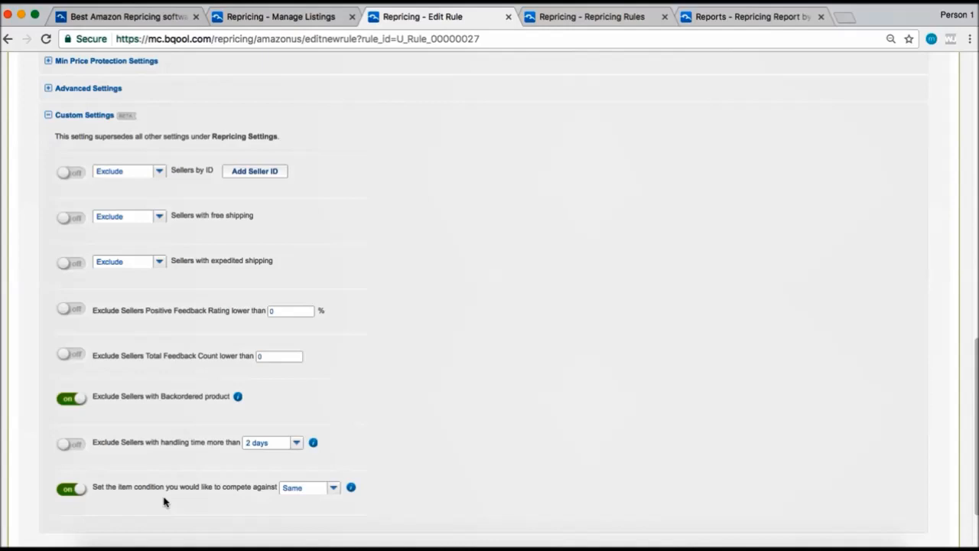
mouse_move(181, 505)
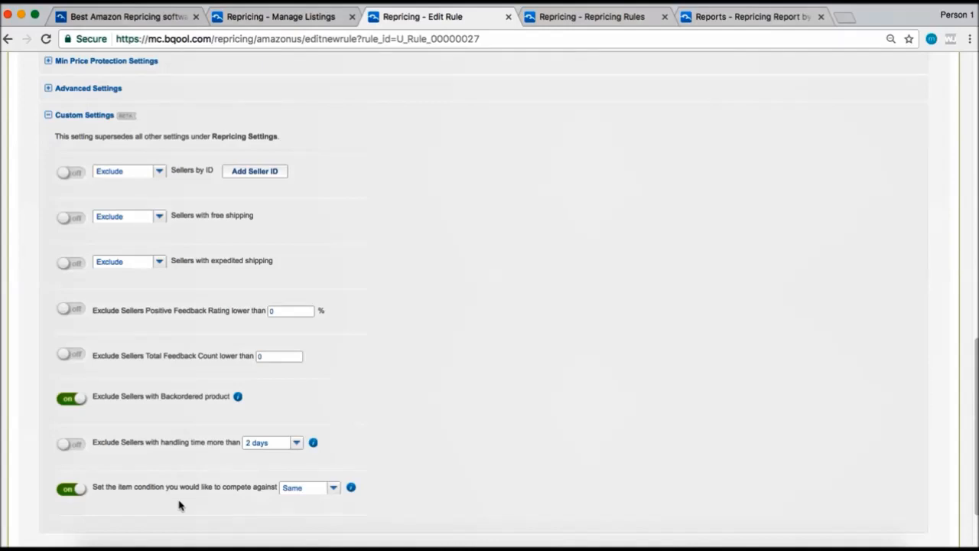
mouse_move(205, 508)
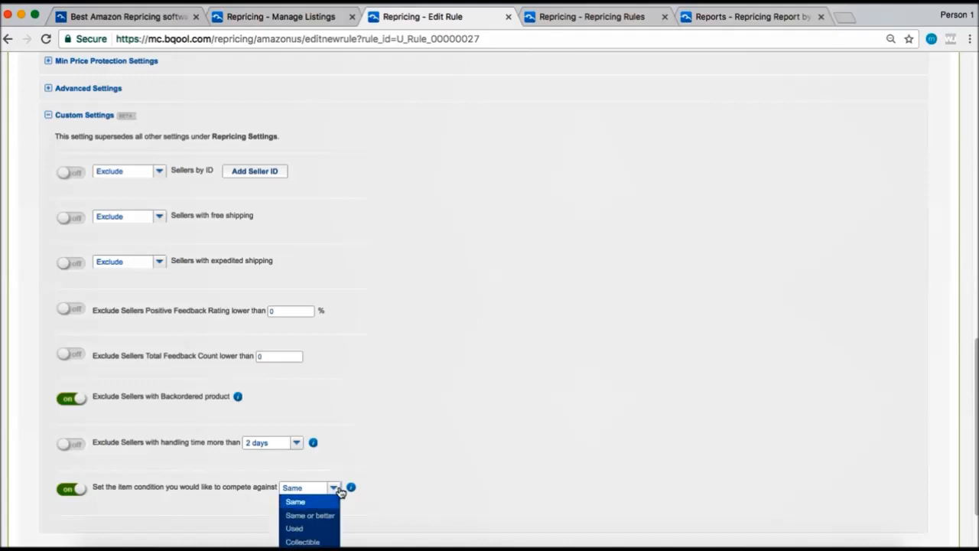
mouse_move(312, 514)
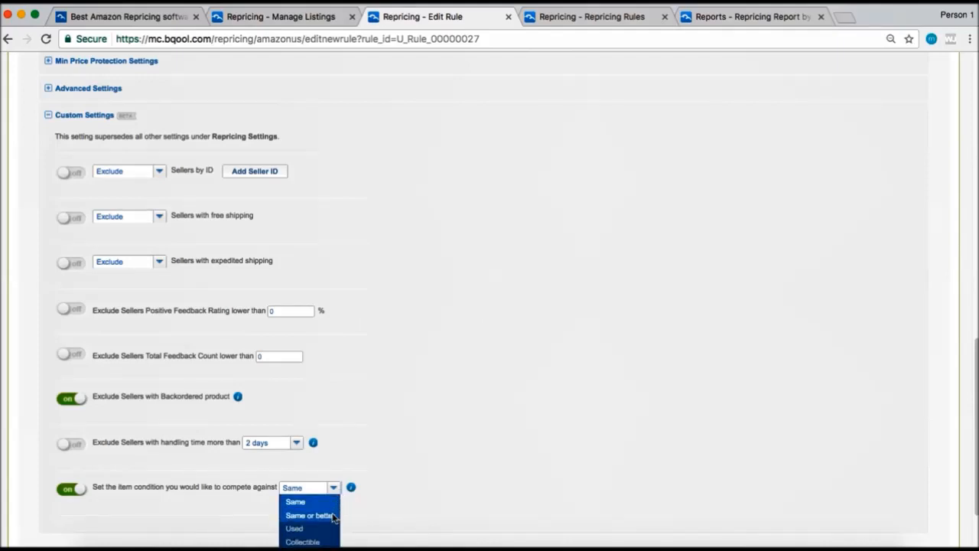
mouse_move(329, 528)
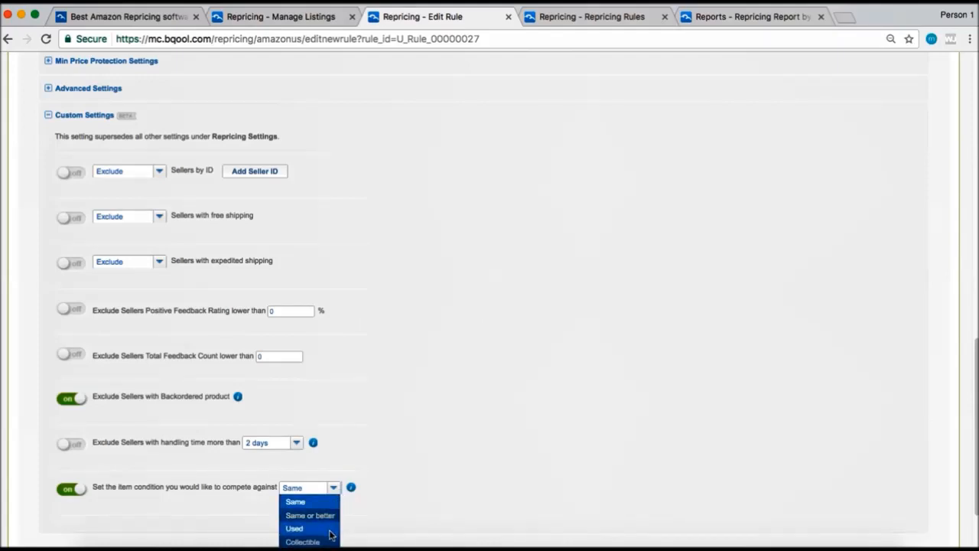
click(295, 528)
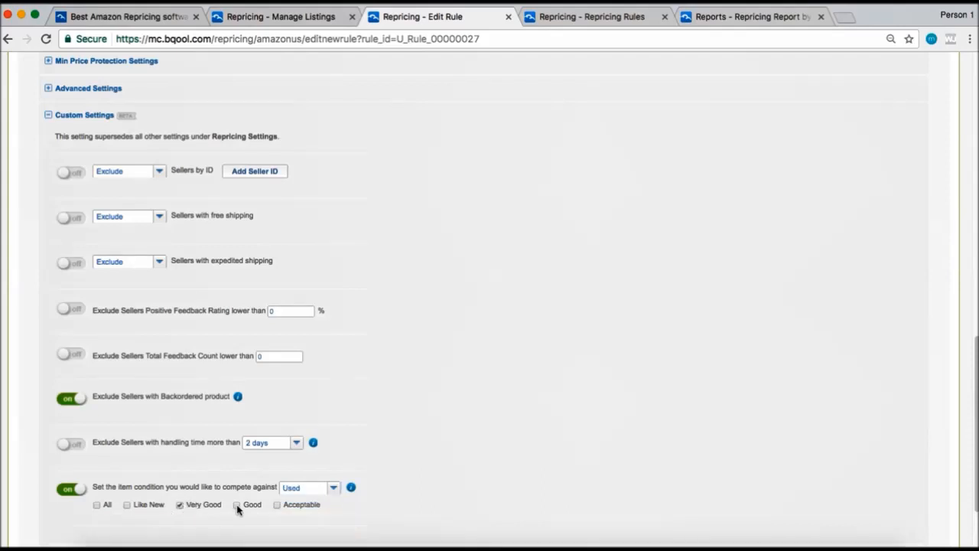
click(335, 488)
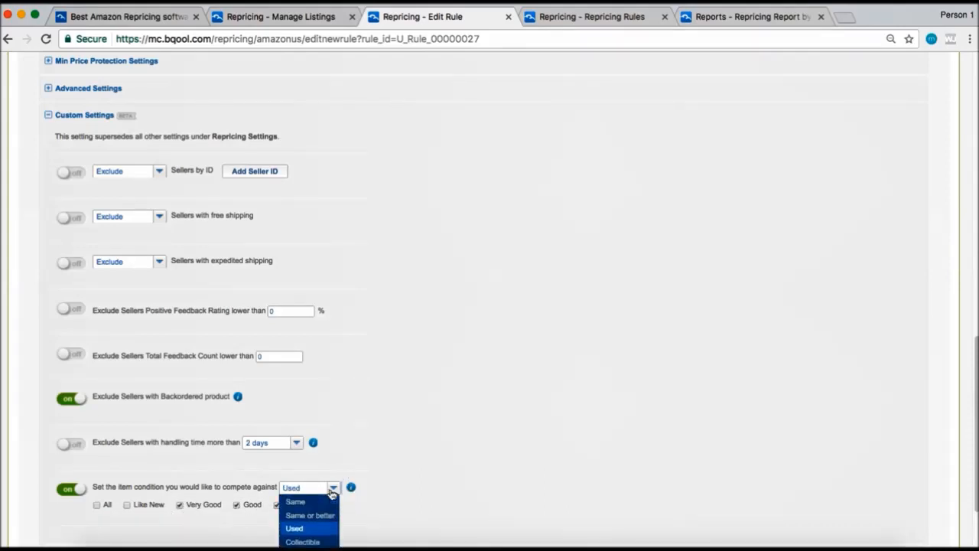
click(303, 541)
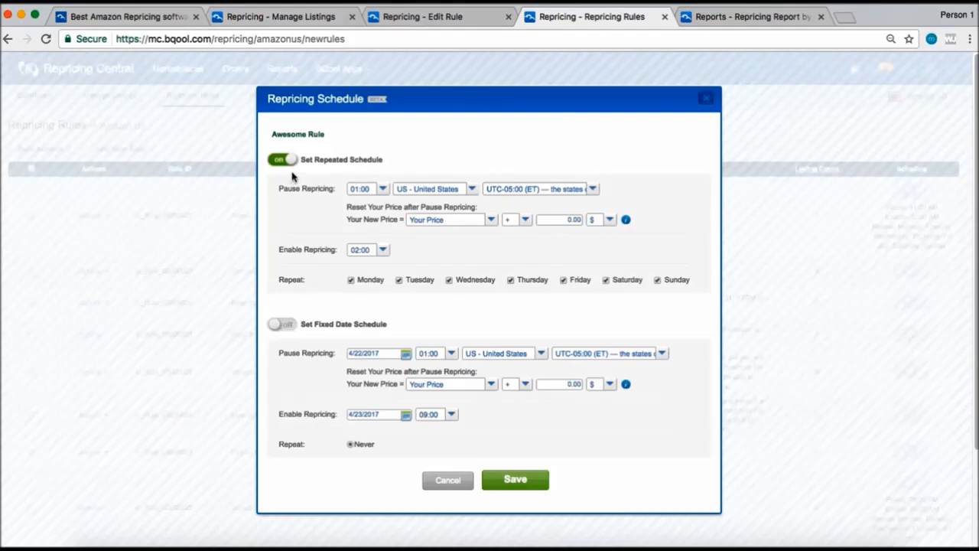
mouse_move(487, 236)
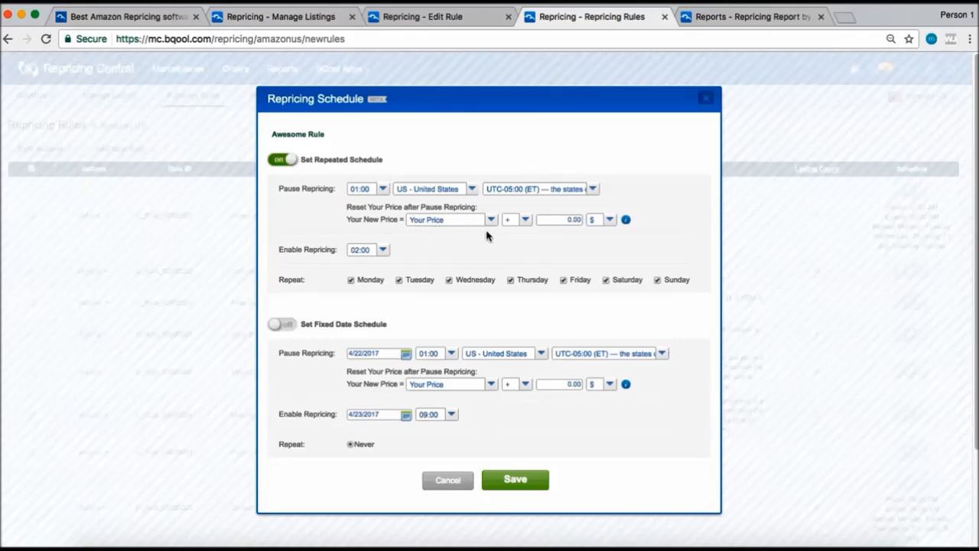
mouse_move(471, 239)
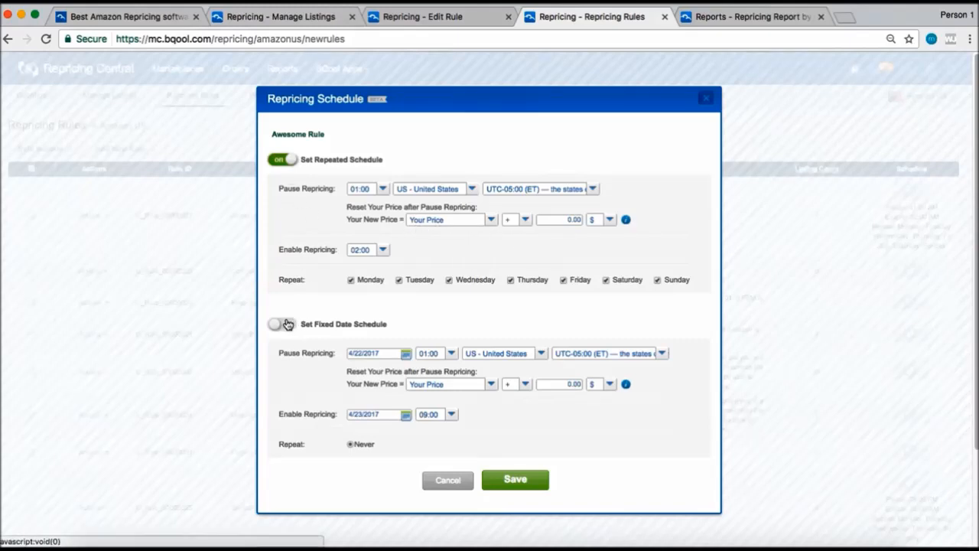
- Turn on Set Fixed Date Schedule in the Repricing Schedule dialog
click(282, 325)
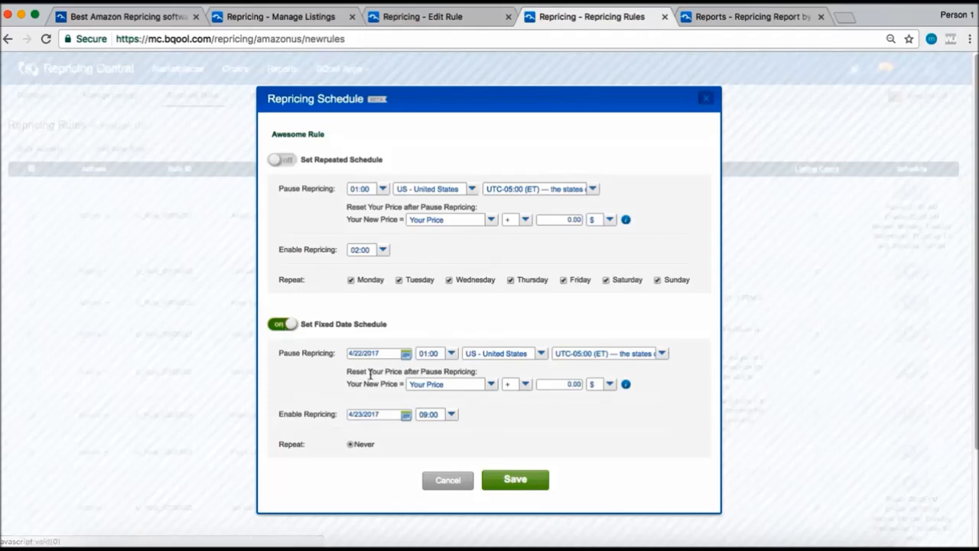
mouse_move(377, 413)
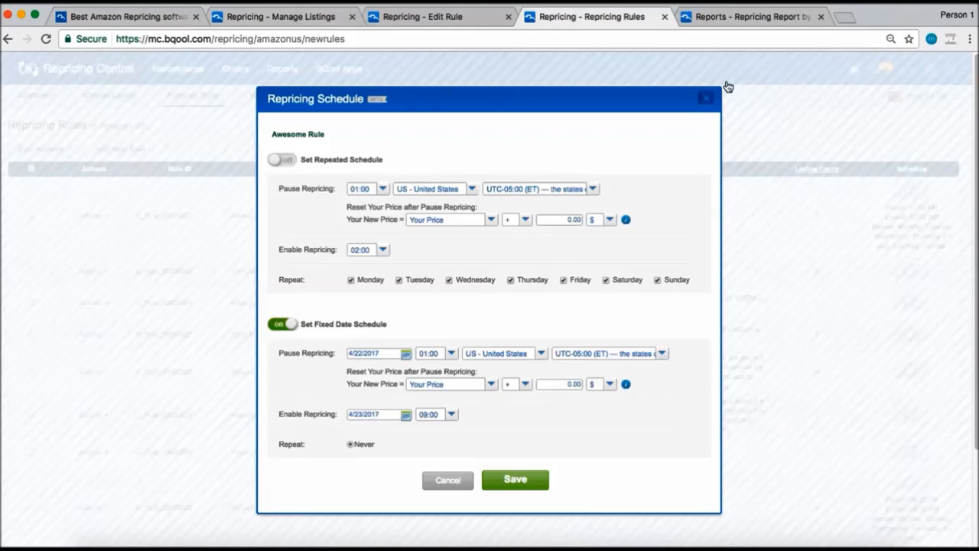
- Switch to the Reports tab showing the Repricing Daily Sales report
click(759, 16)
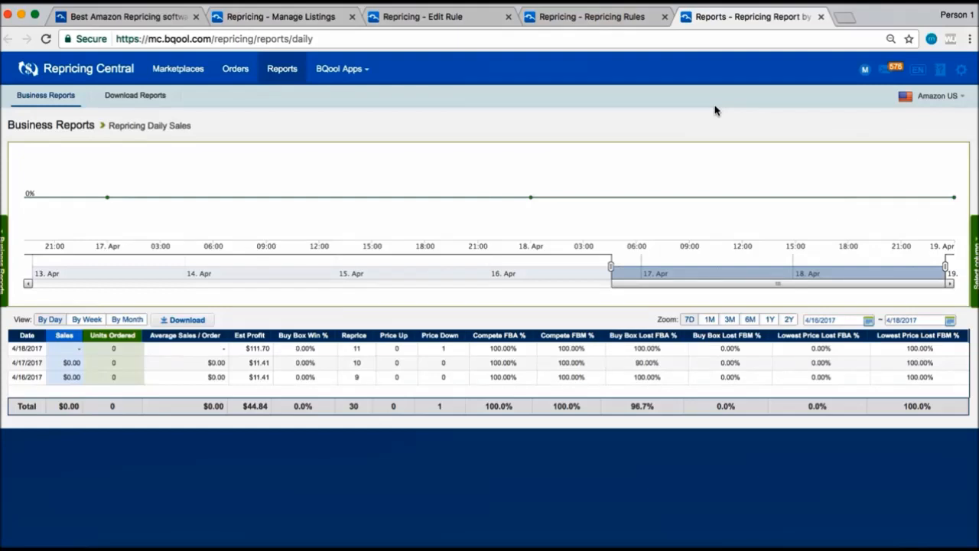
mouse_move(532, 197)
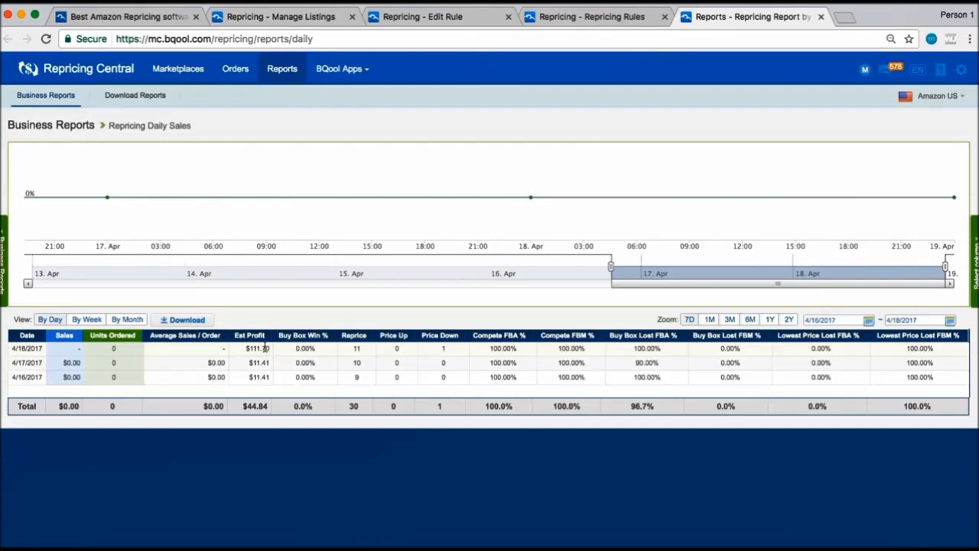
mouse_move(301, 348)
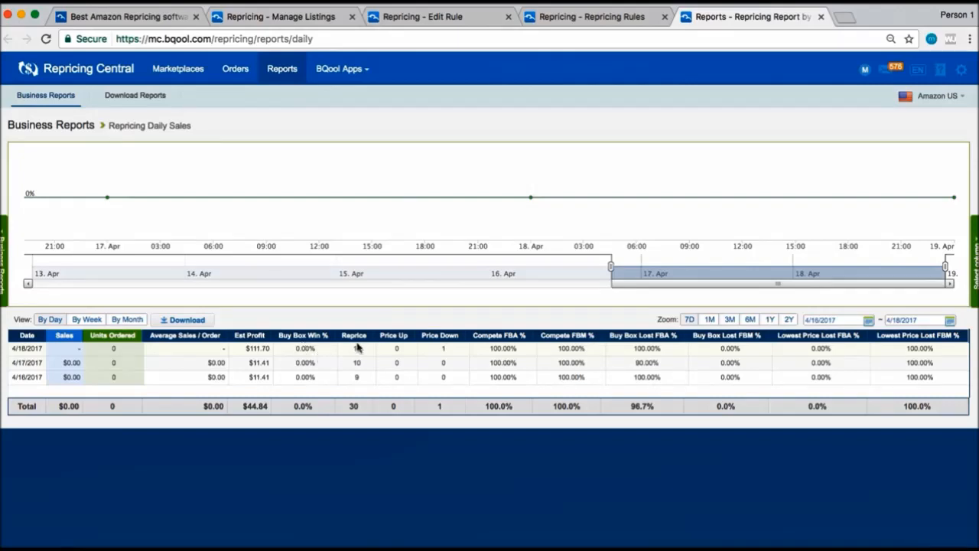
mouse_move(394, 347)
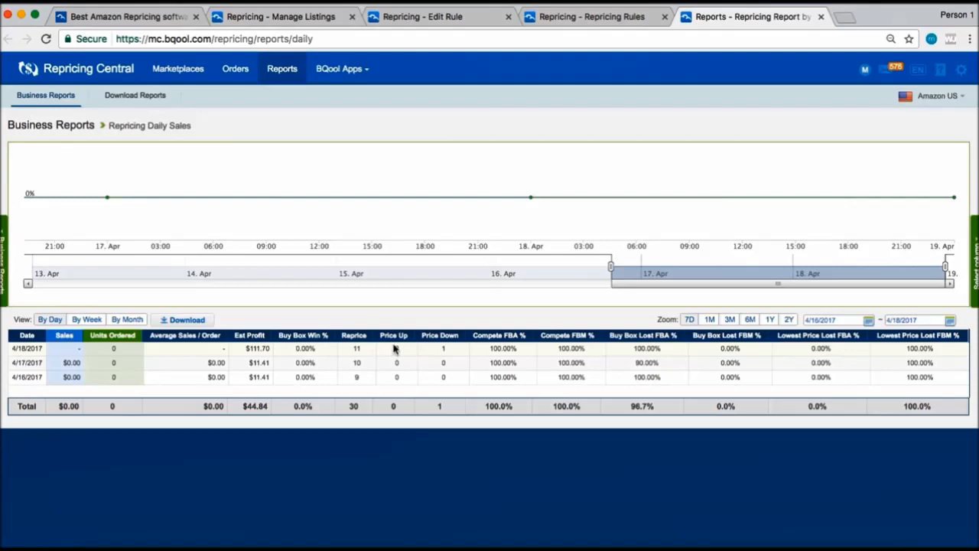
mouse_move(441, 349)
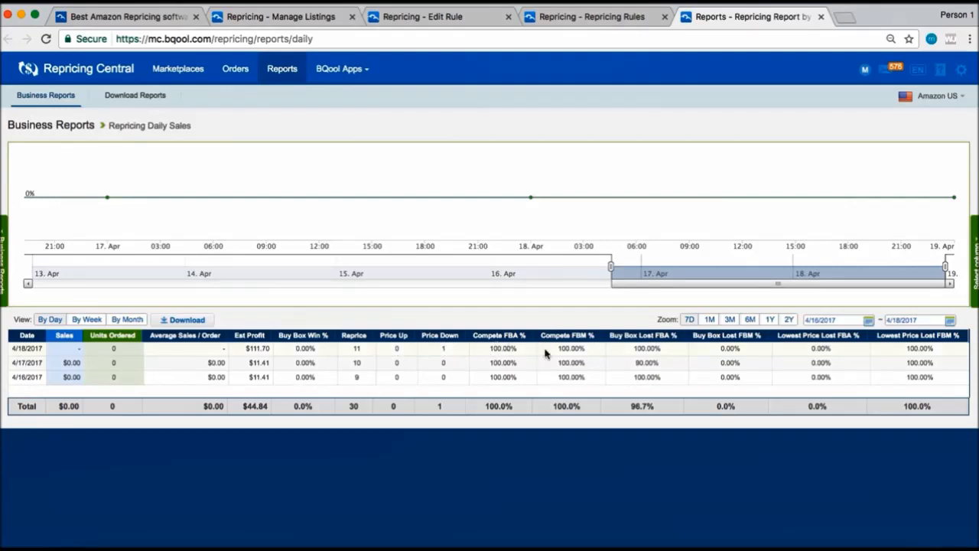
mouse_move(556, 351)
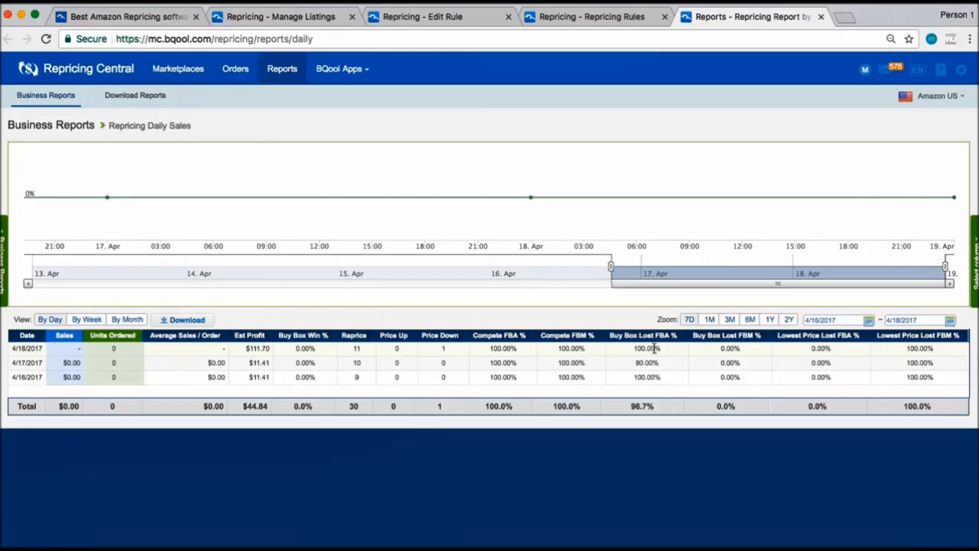
mouse_move(714, 359)
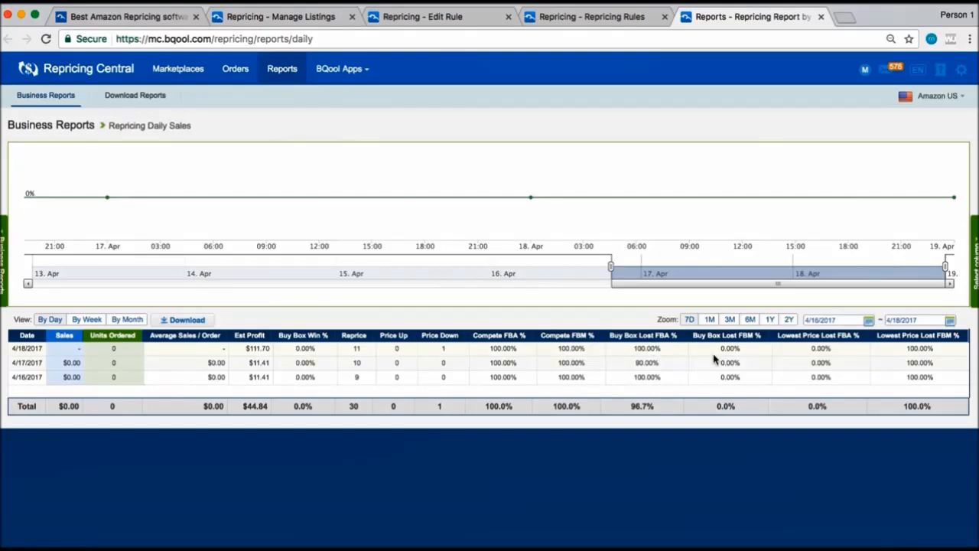
mouse_move(801, 353)
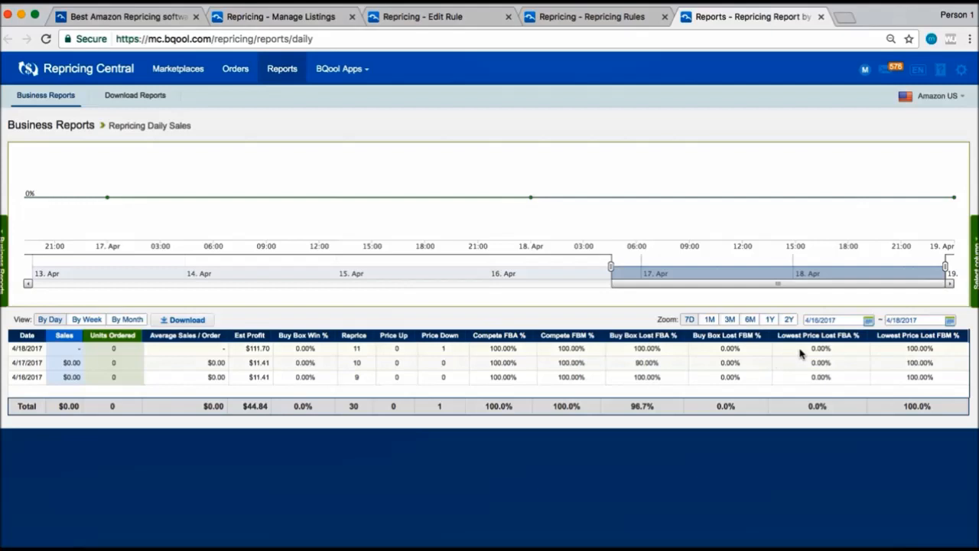
mouse_move(918, 365)
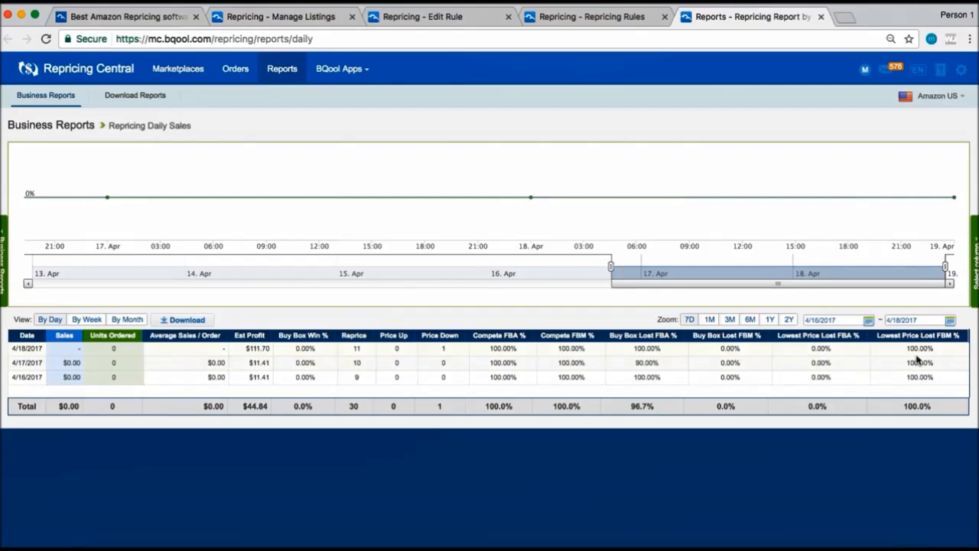